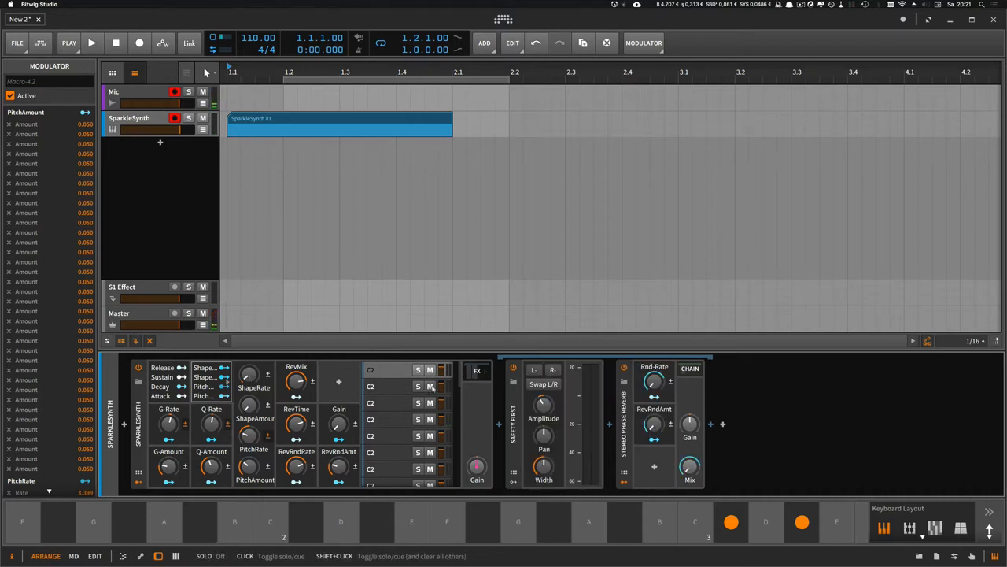
Step: Show the C2 layer's device chain with its Note Filter and Res Voice container
click(477, 370)
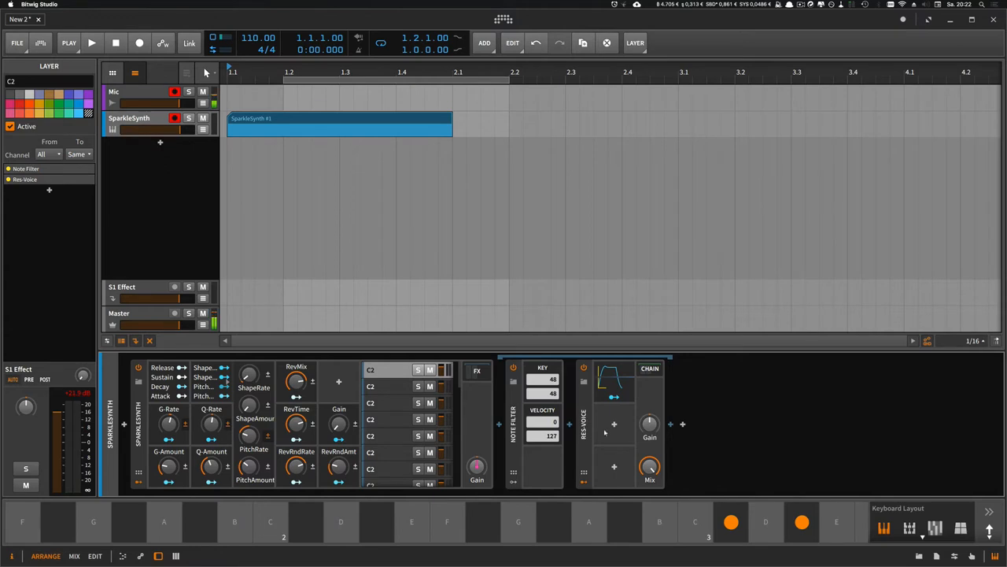
scroll(right, 3)
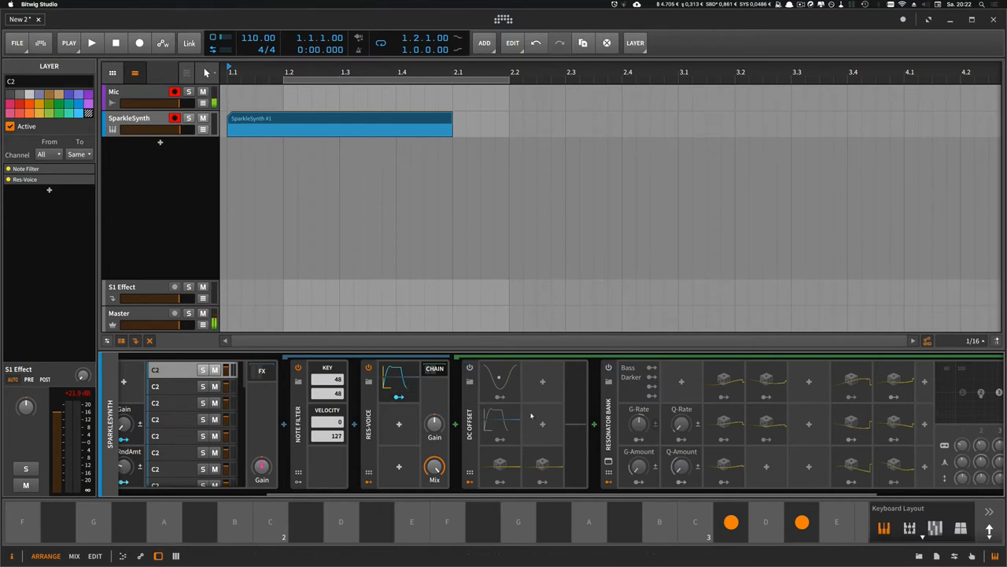
mouse_move(491, 412)
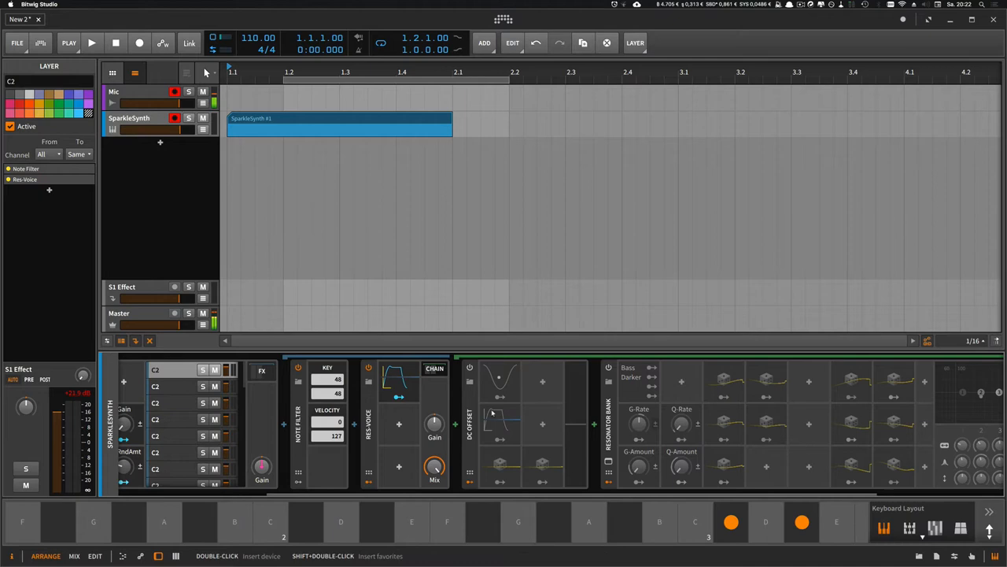
mouse_move(435, 424)
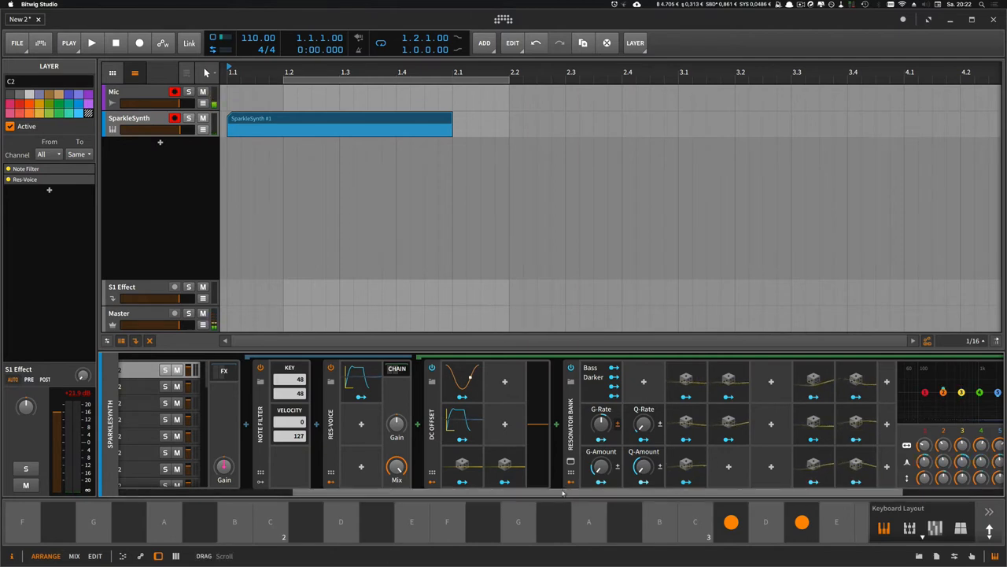
drag(563, 495, 496, 494)
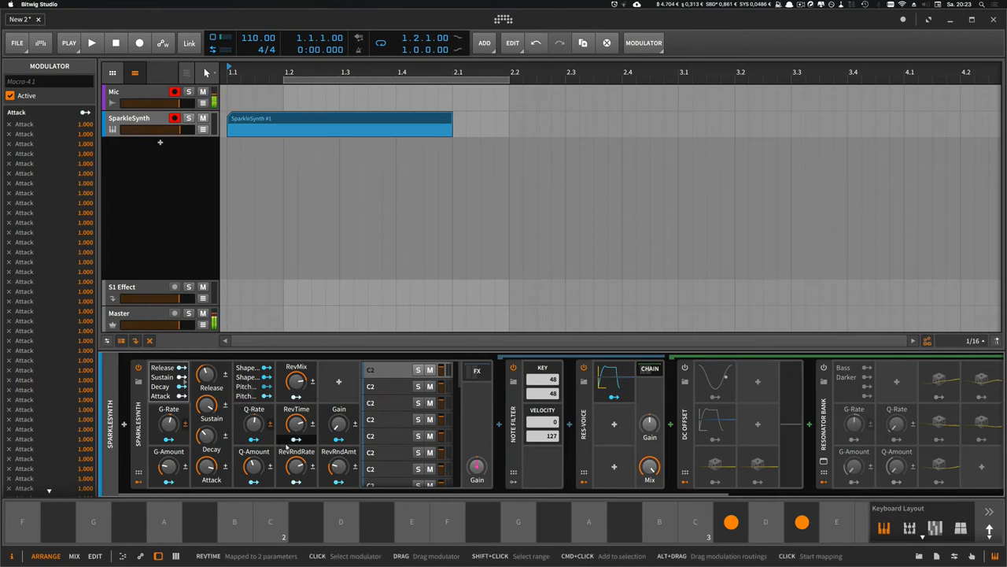
Step: Scroll the layer chain to reveal the DC Offset device's attached LFO modulator
scroll(left, 3)
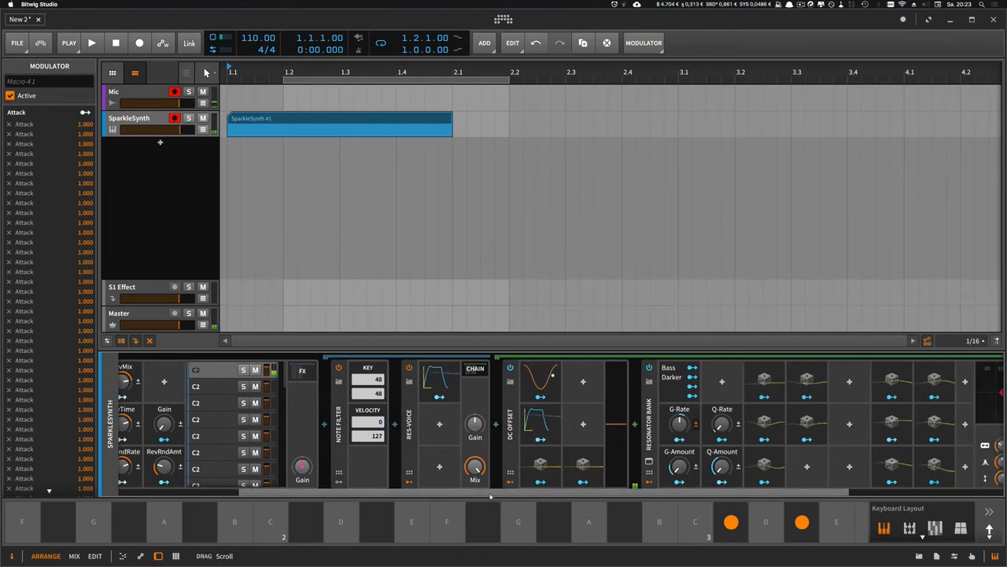
scroll(right, 3)
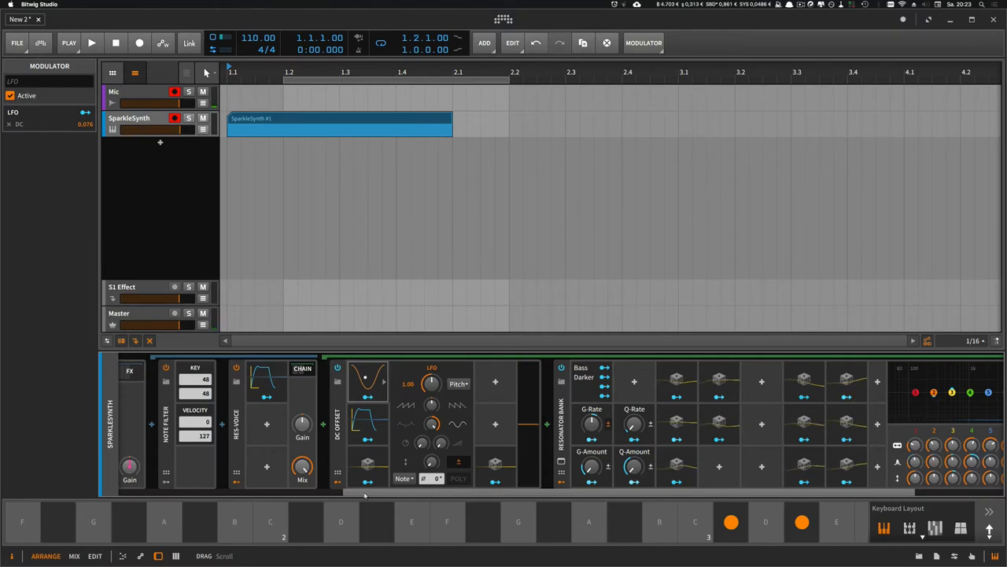
scroll(left, 3)
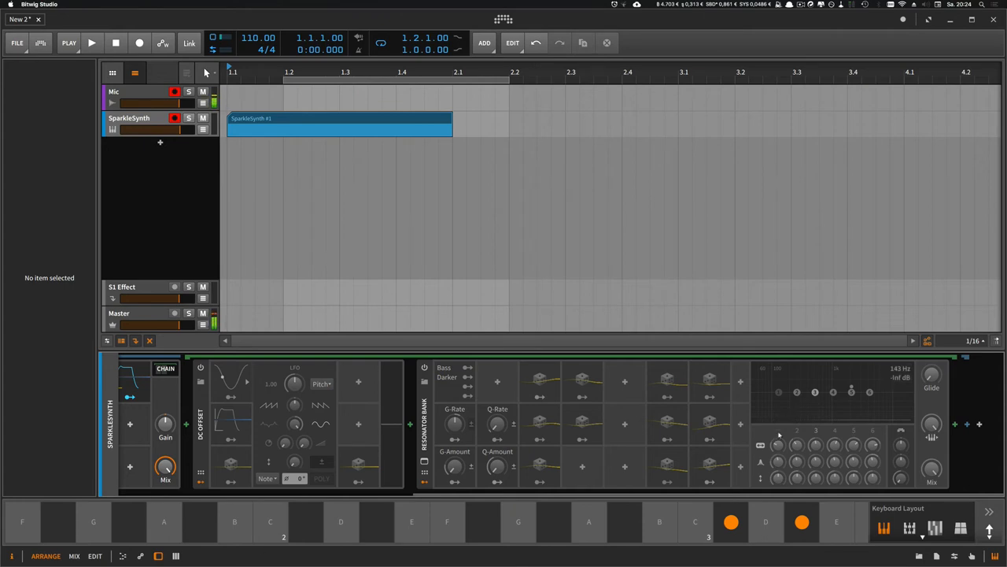
mouse_move(783, 447)
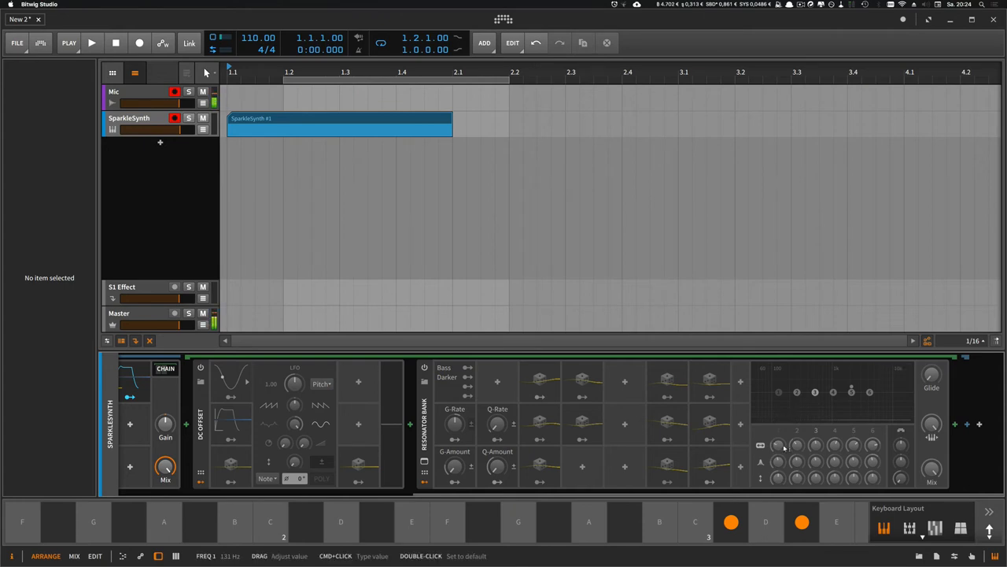
mouse_move(555, 383)
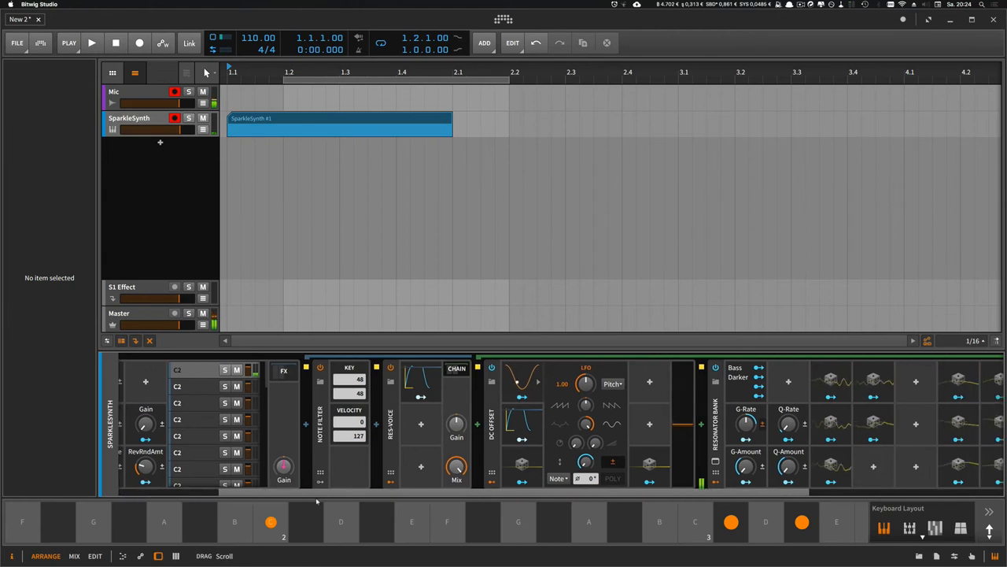
Step: Scroll the top-level chain to Safety First, Stereo Phase Reverb and Stereo Split
scroll(right, 3)
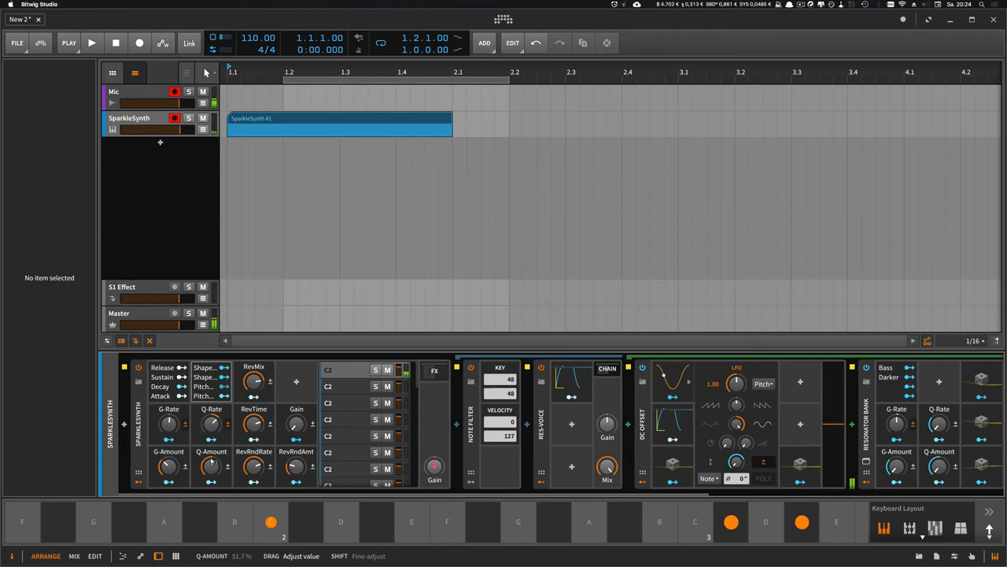
scroll(right, 3)
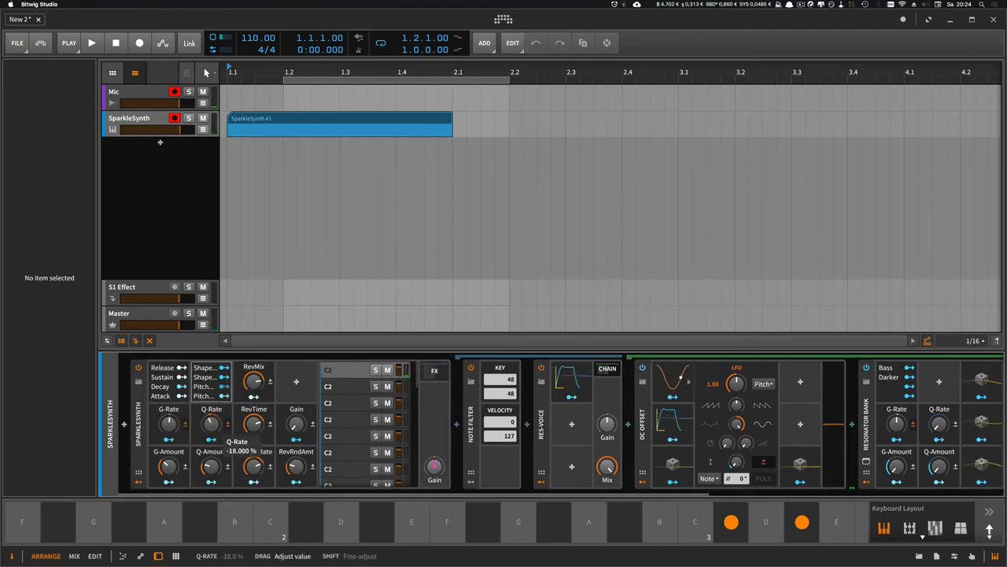
scroll(right, 3)
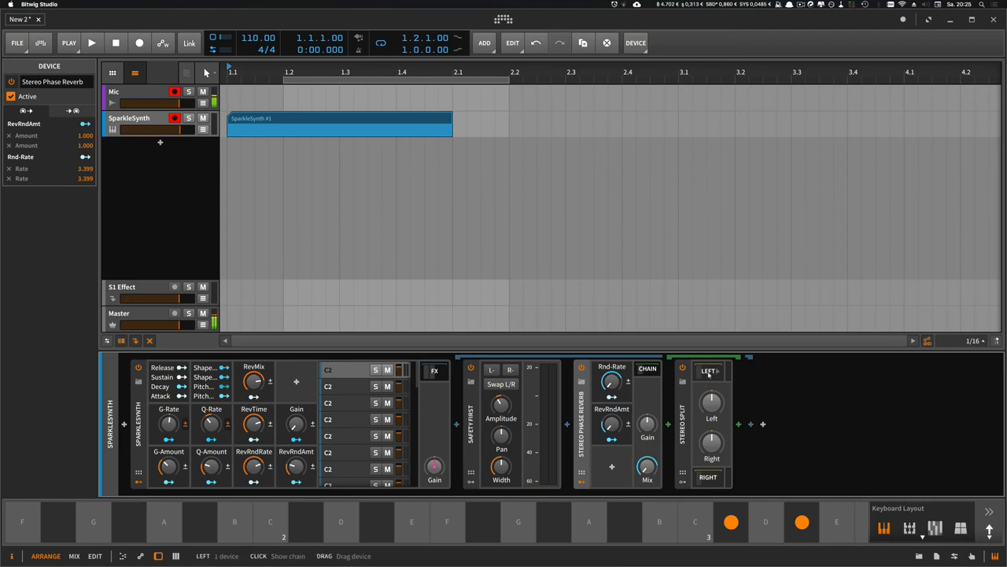
Step: Adjust SparkleSynth's RevBlendRate macro and set RevBlendAmt to about half
scroll(right, 3)
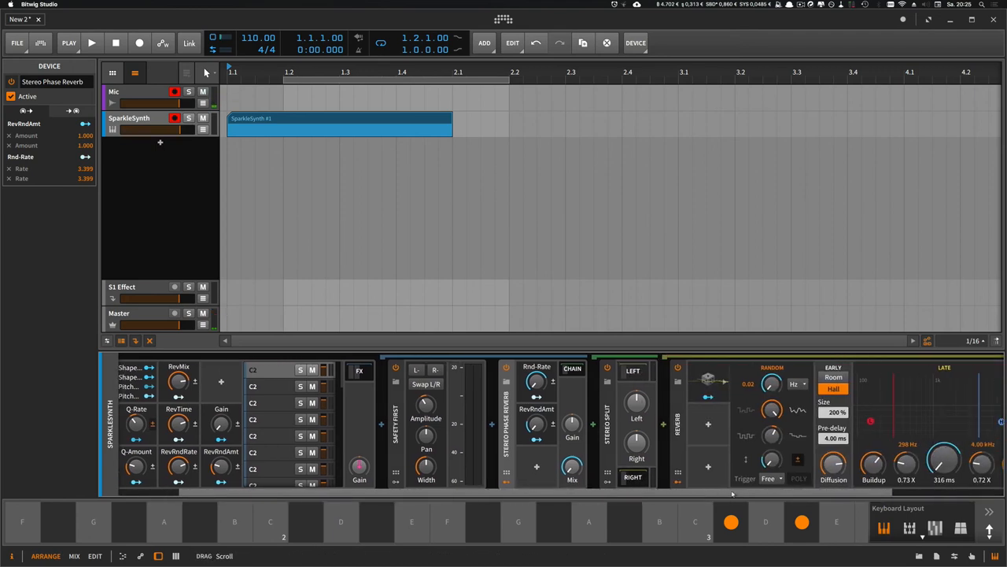
scroll(right, 3)
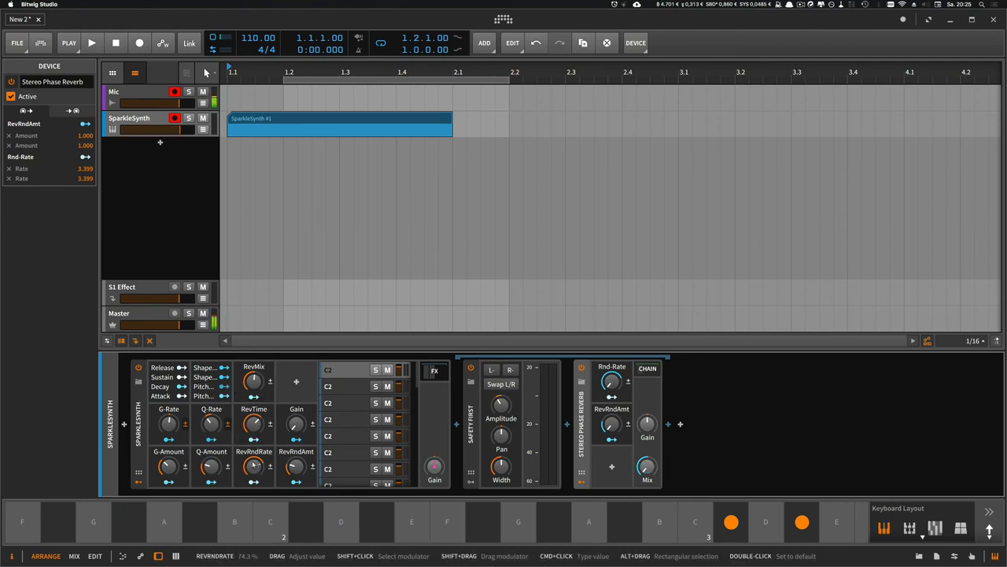
drag(254, 466, 254, 473)
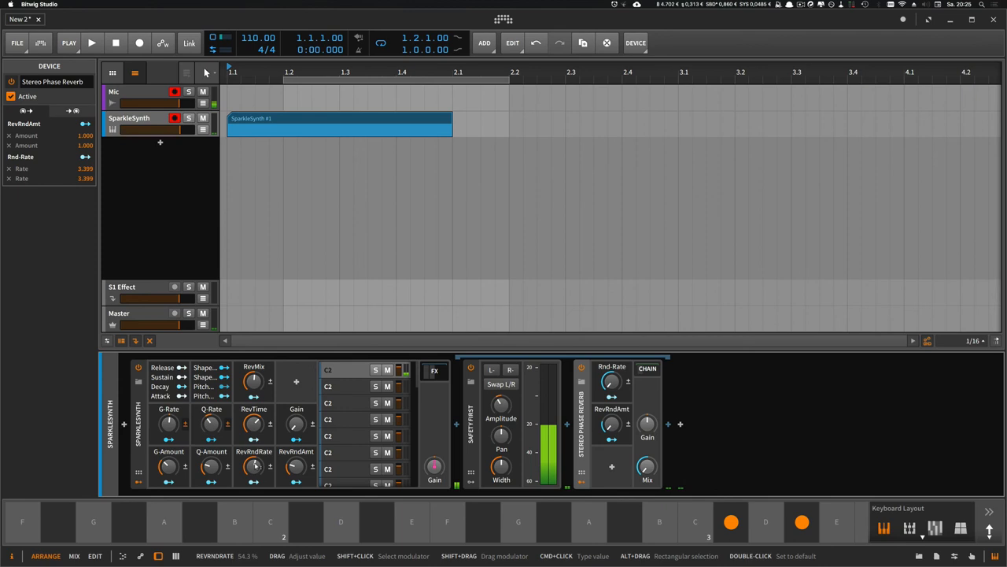
drag(253, 382, 253, 375)
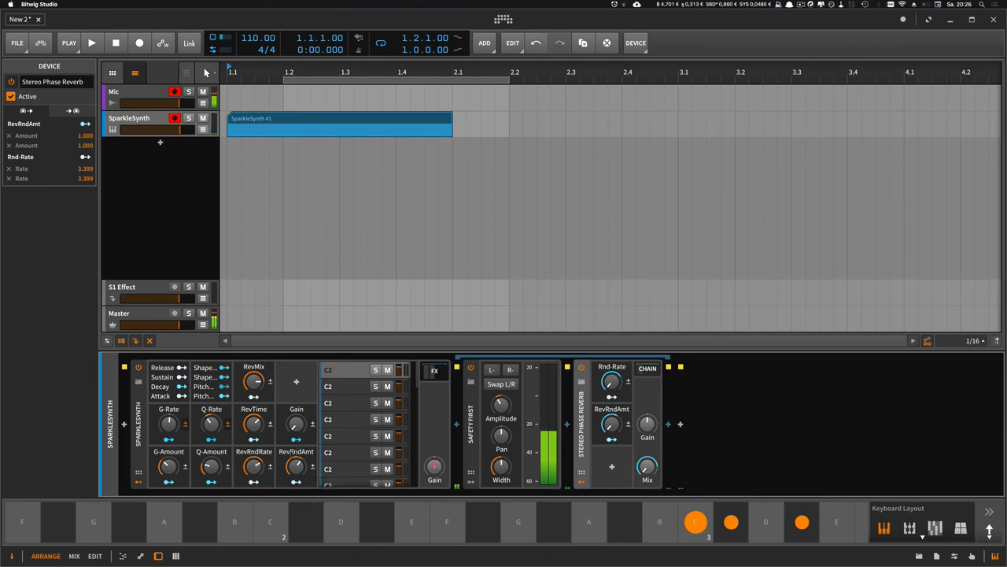
drag(296, 466, 296, 460)
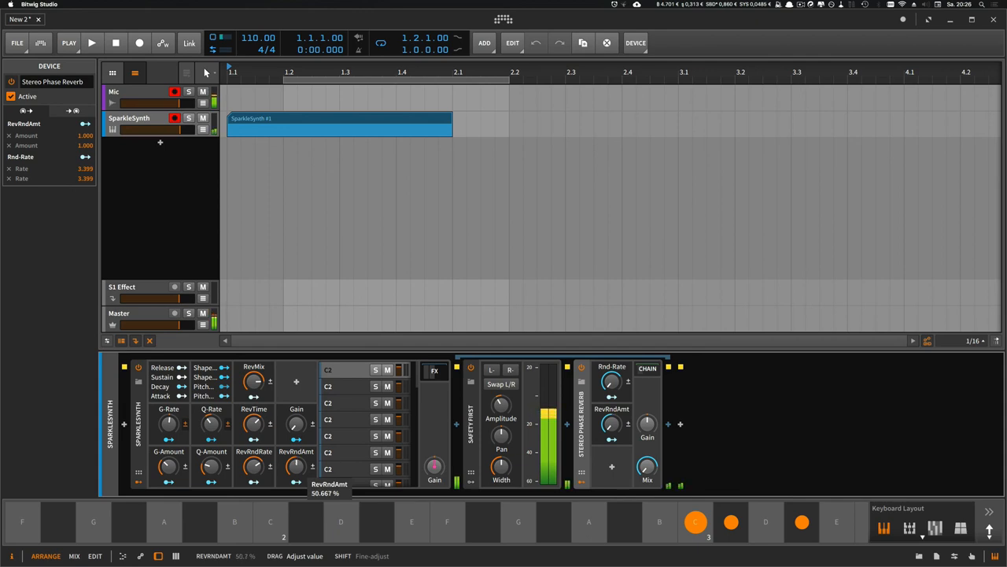
drag(296, 466, 296, 472)
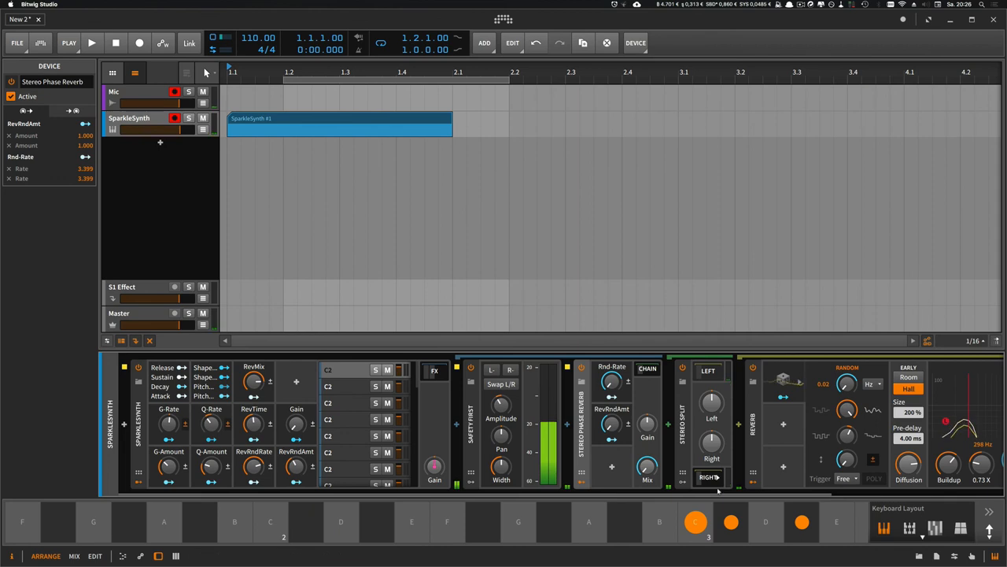
Step: Raise RevBlendRate to about 84% and select the first instrument layer
scroll(right, 3)
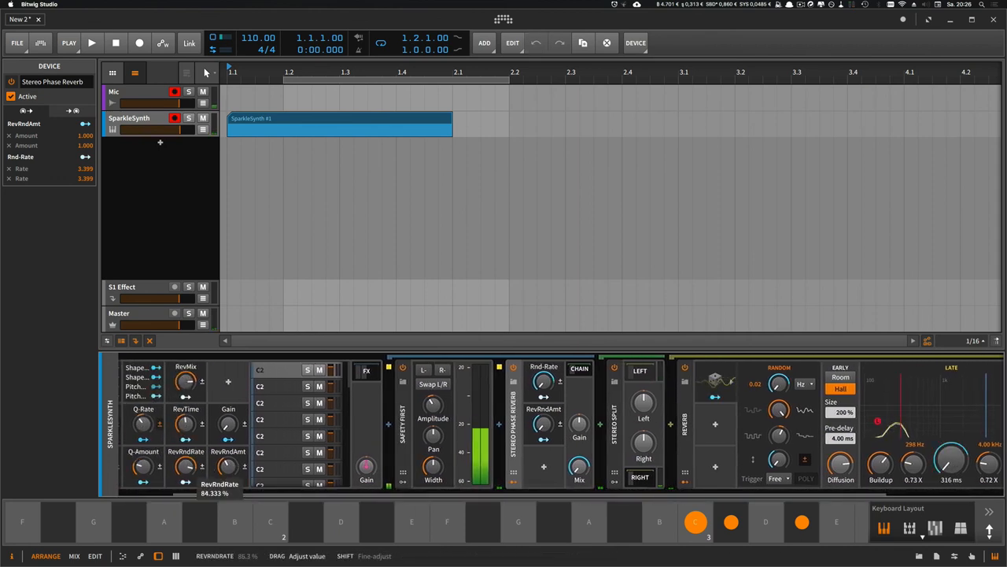
drag(186, 480, 186, 469)
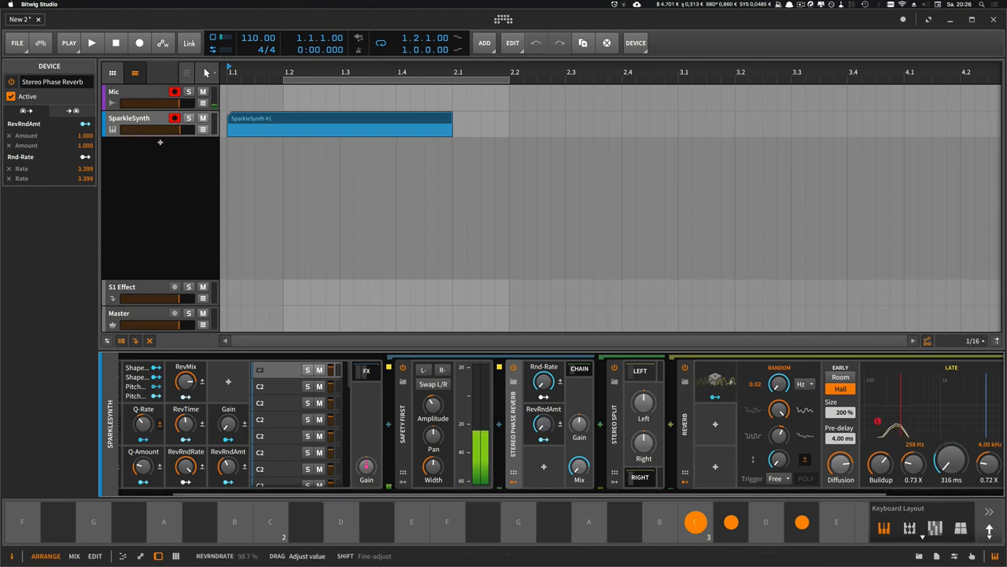
drag(229, 469, 228, 484)
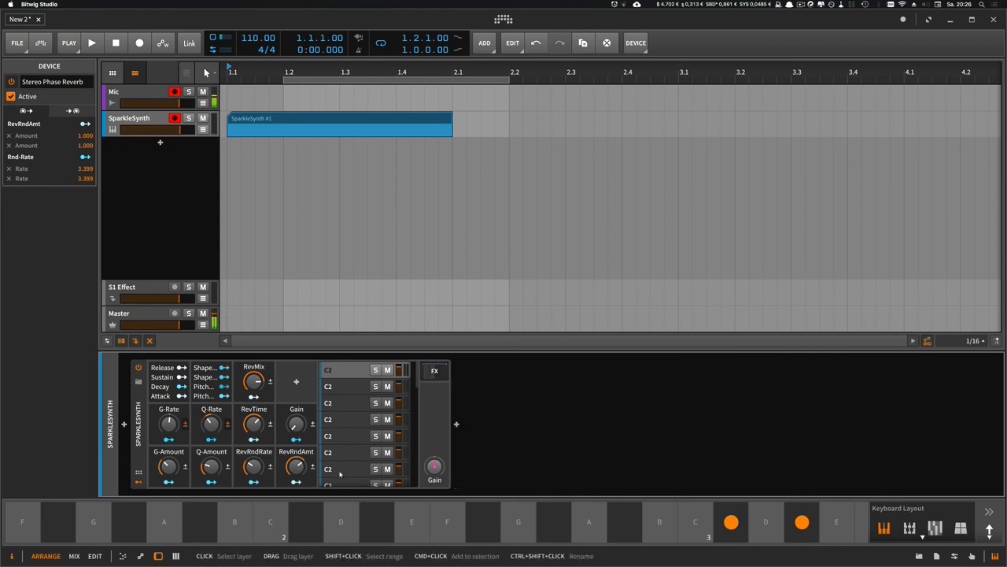
click(296, 423)
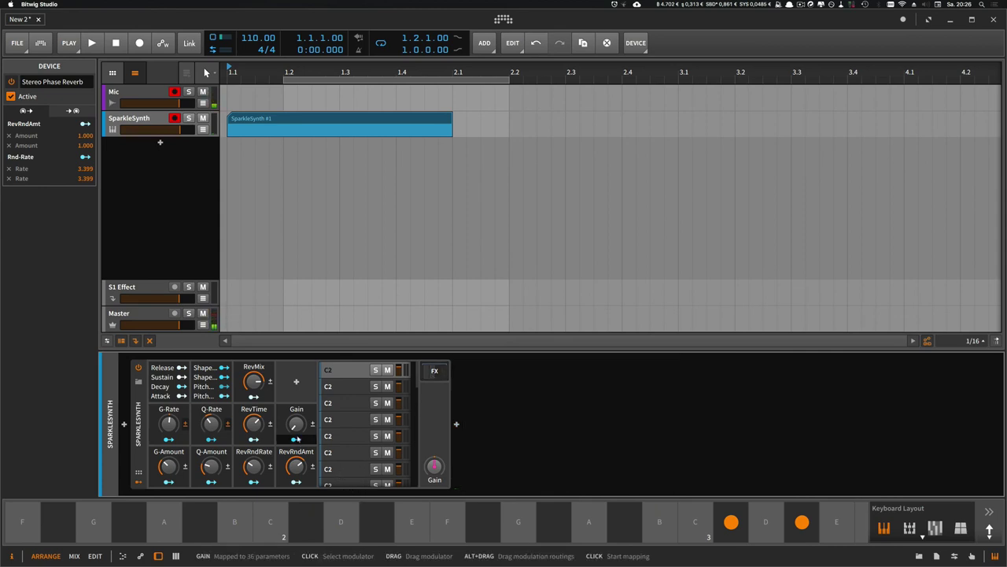